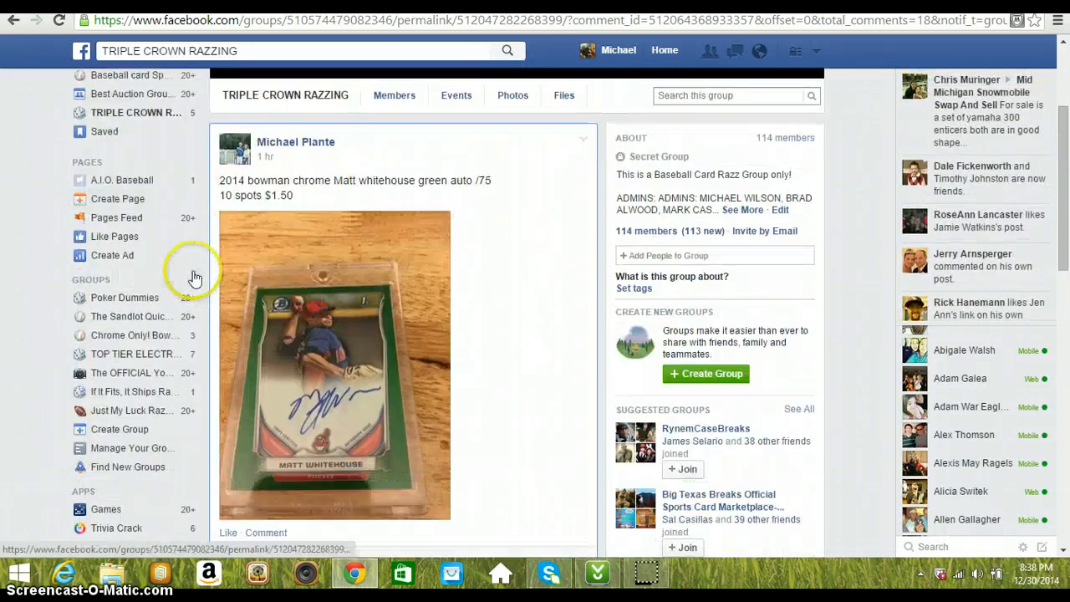
Scroll the Triple Crown Razzing raffle post down to its participant list and LIVE comment.
scroll("down", 3)
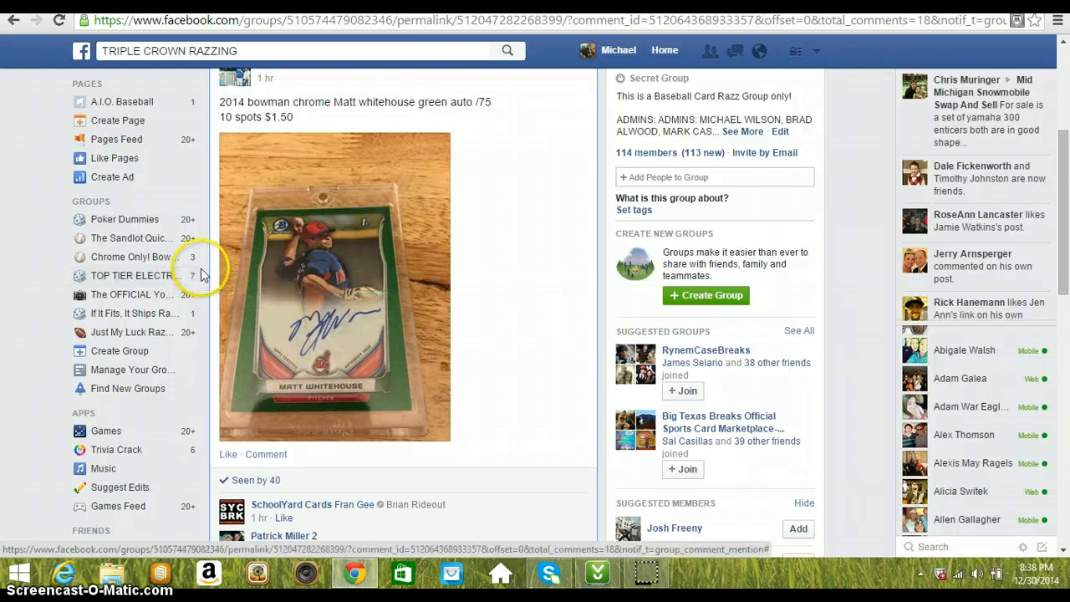
scroll("down", 3)
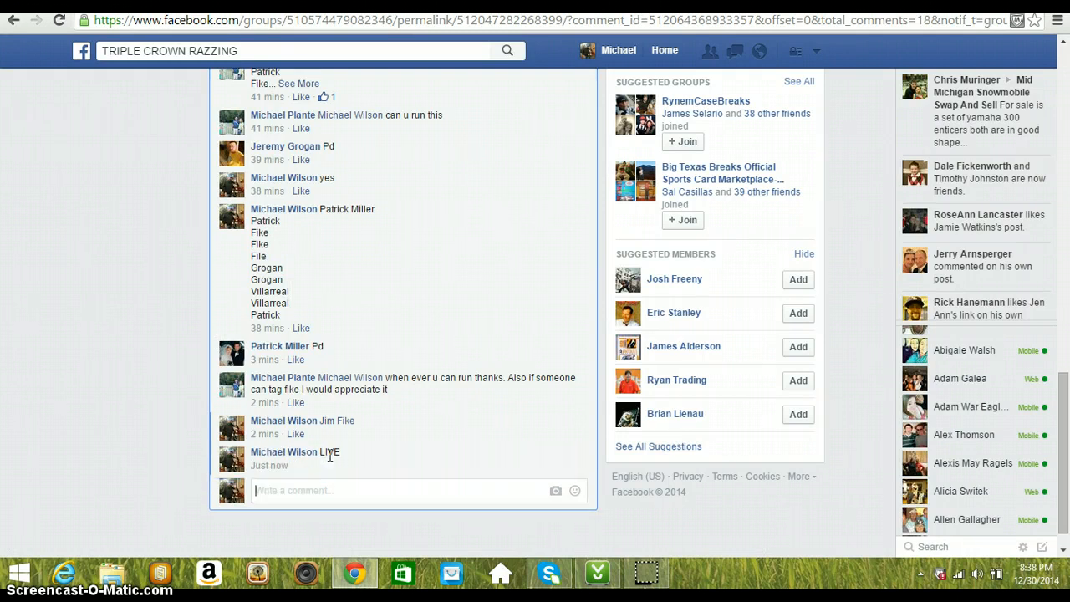
Leave Facebook for the random.org Dice Roller page set to two dice.
left_click(1036, 580)
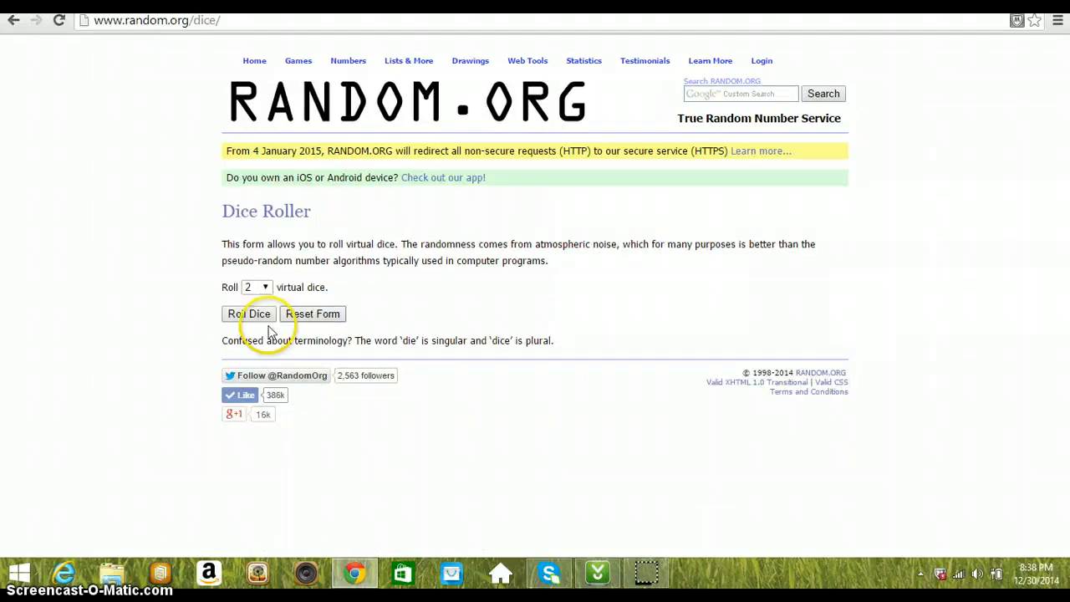
Roll the two dice (5 and 6), then open the List Randomizer with the participant names.
left_click(250, 313)
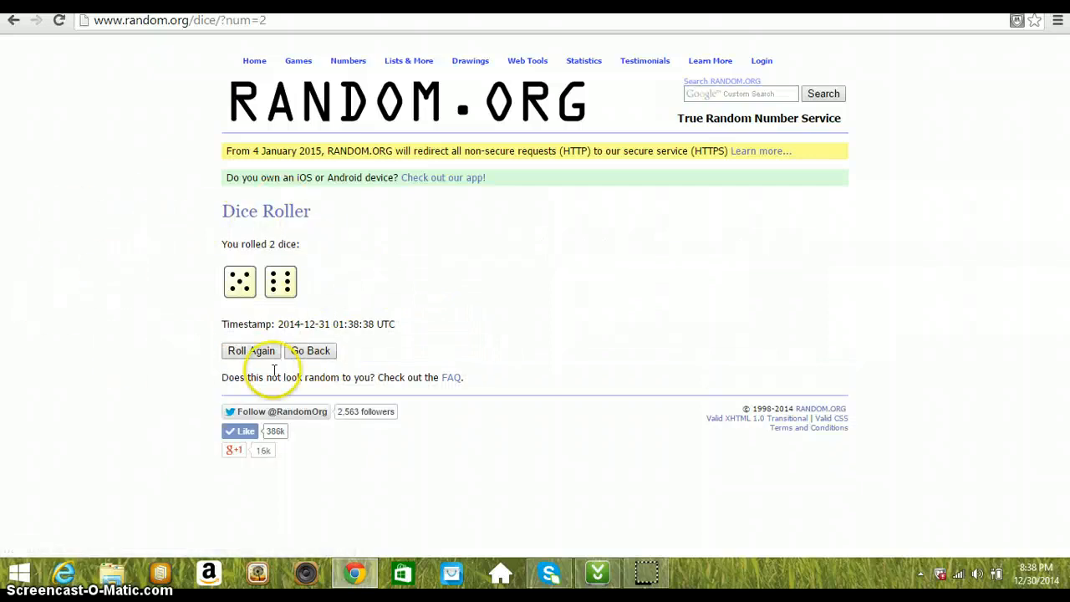
left_click(1011, 575)
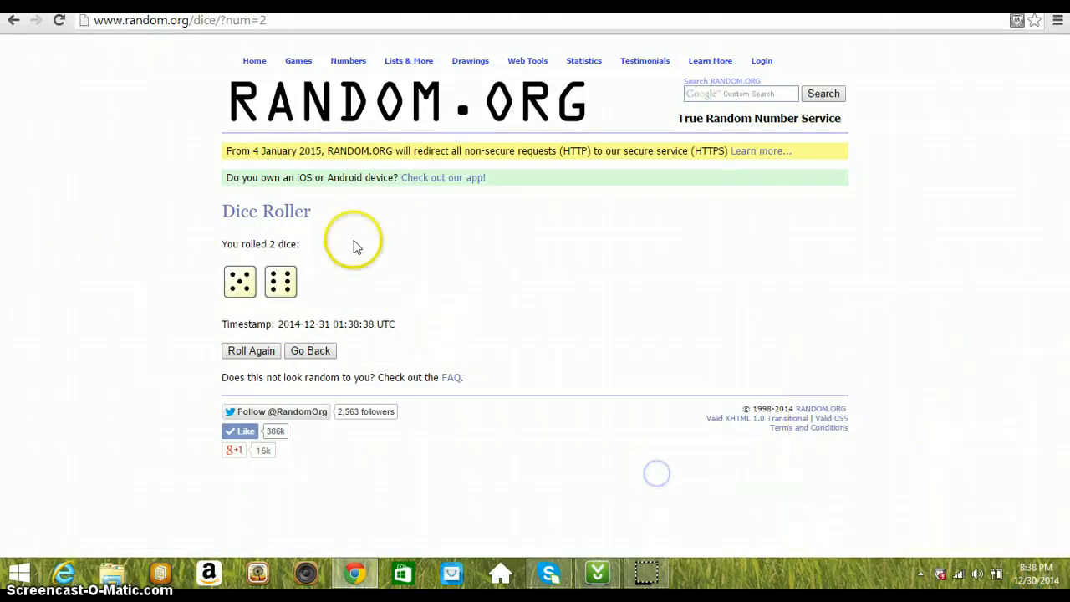
left_click(402, 60)
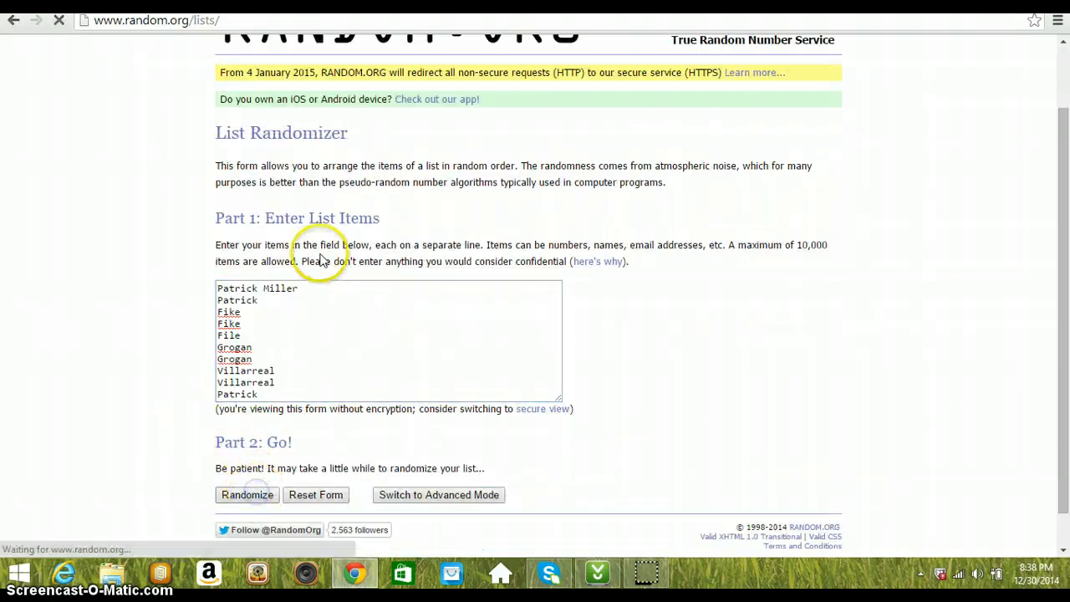
Randomize the participant list and reshuffle it four more times.
left_click(247, 494)
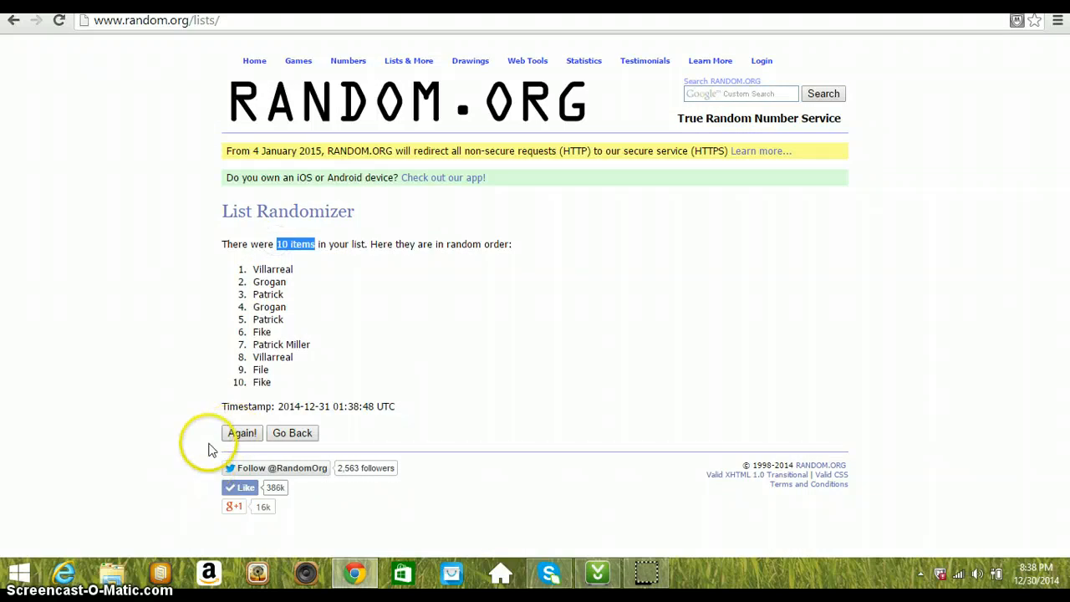
left_click(241, 433)
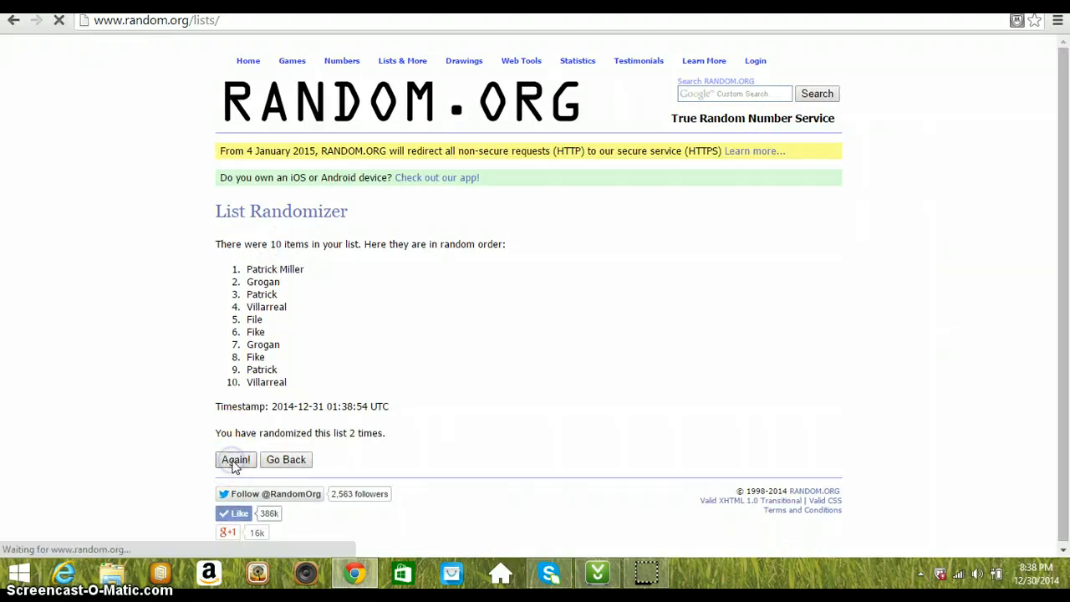
left_click(235, 460)
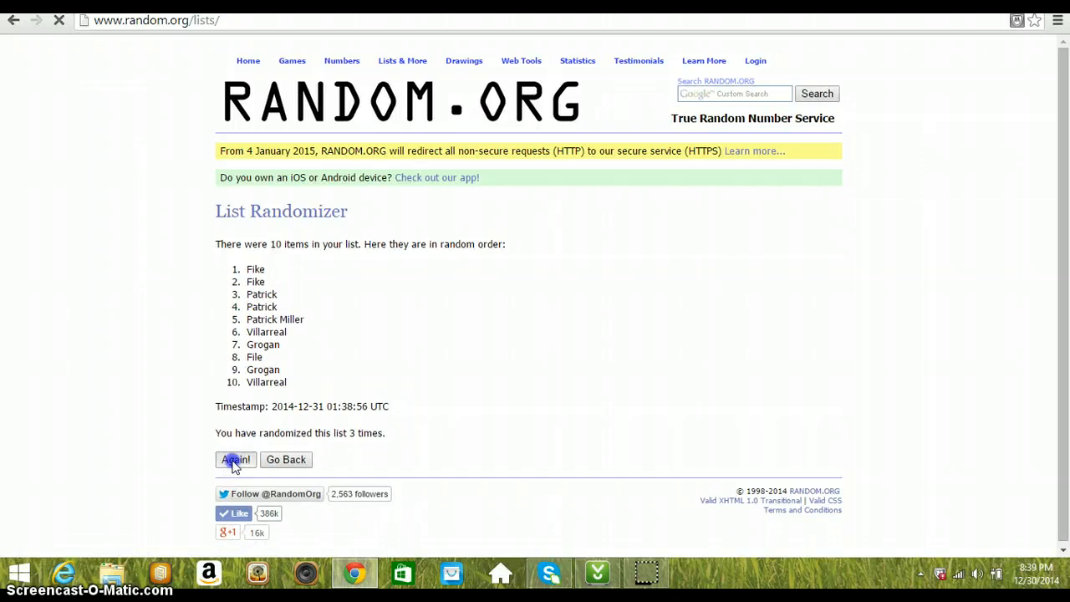
left_click(235, 460)
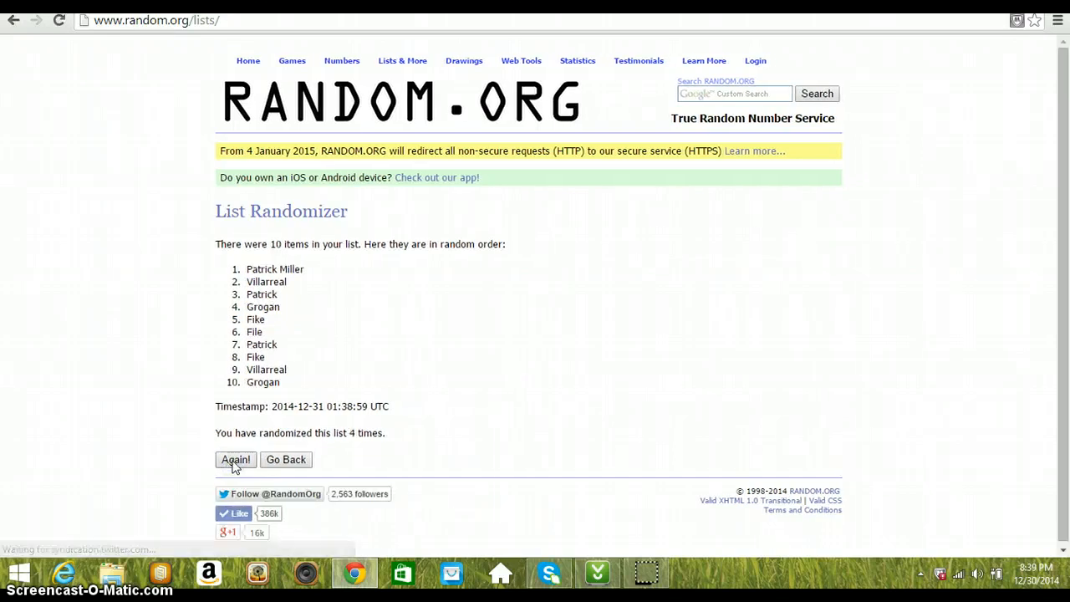
left_click(235, 459)
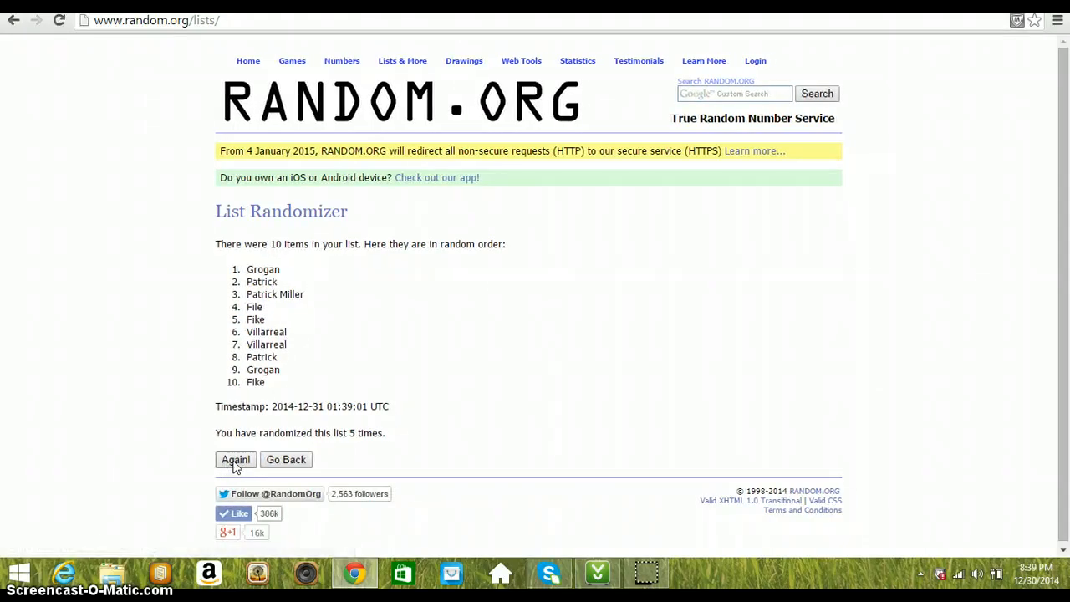
Reshuffle five more times to reach 10 randomizations with Grogan first, and highlight the count.
left_click(235, 460)
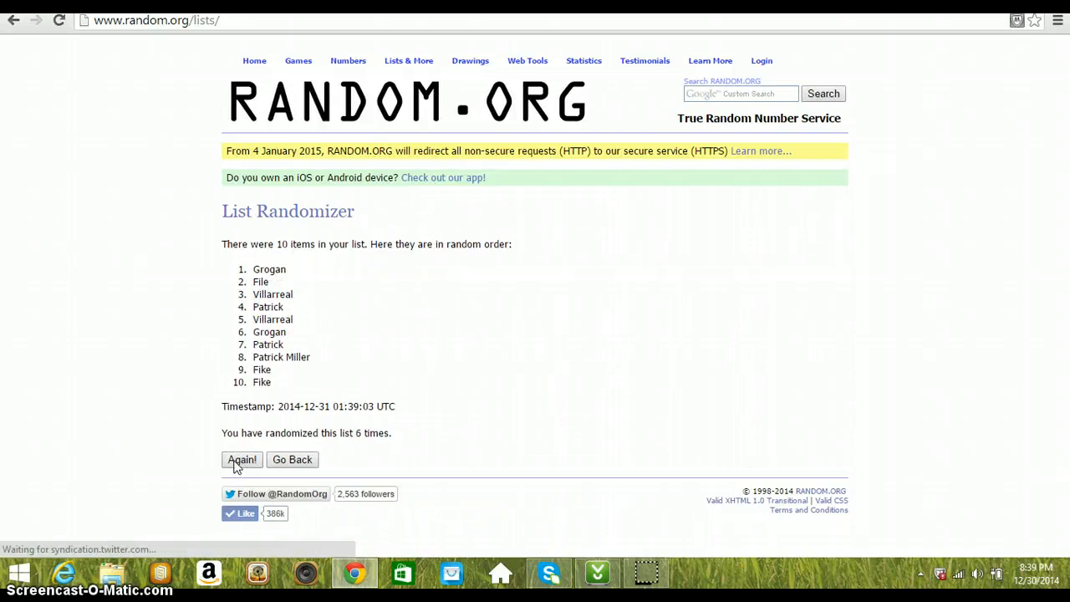
left_click(242, 459)
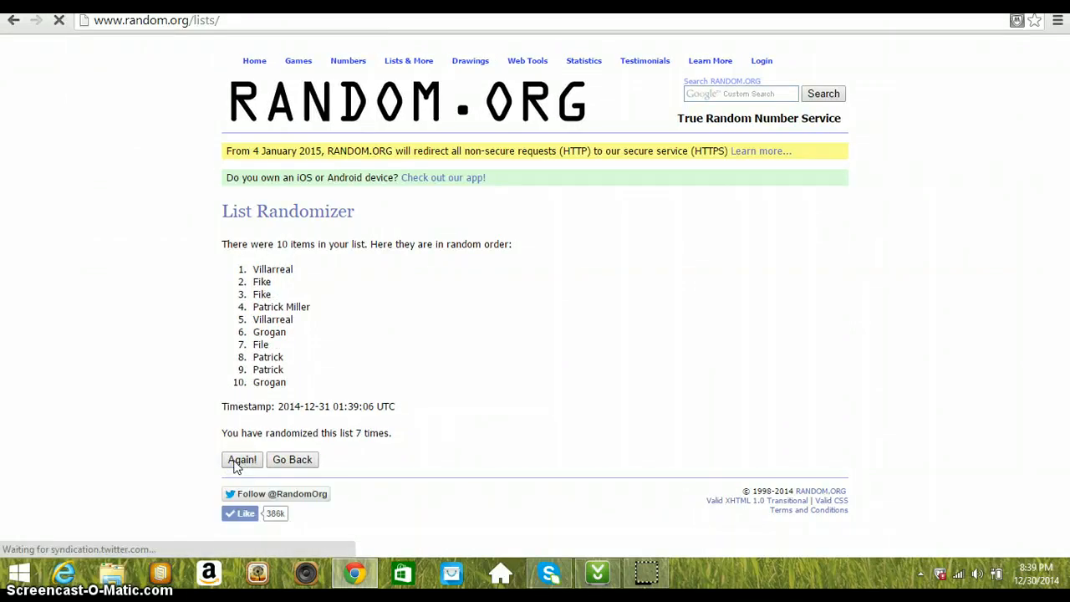
left_click(242, 460)
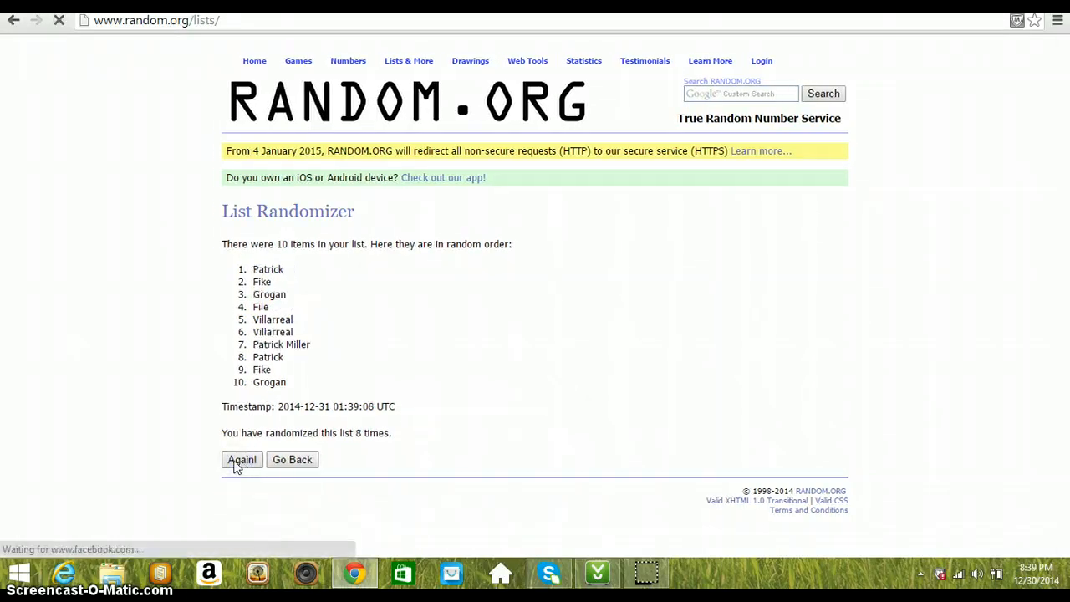
left_click(240, 459)
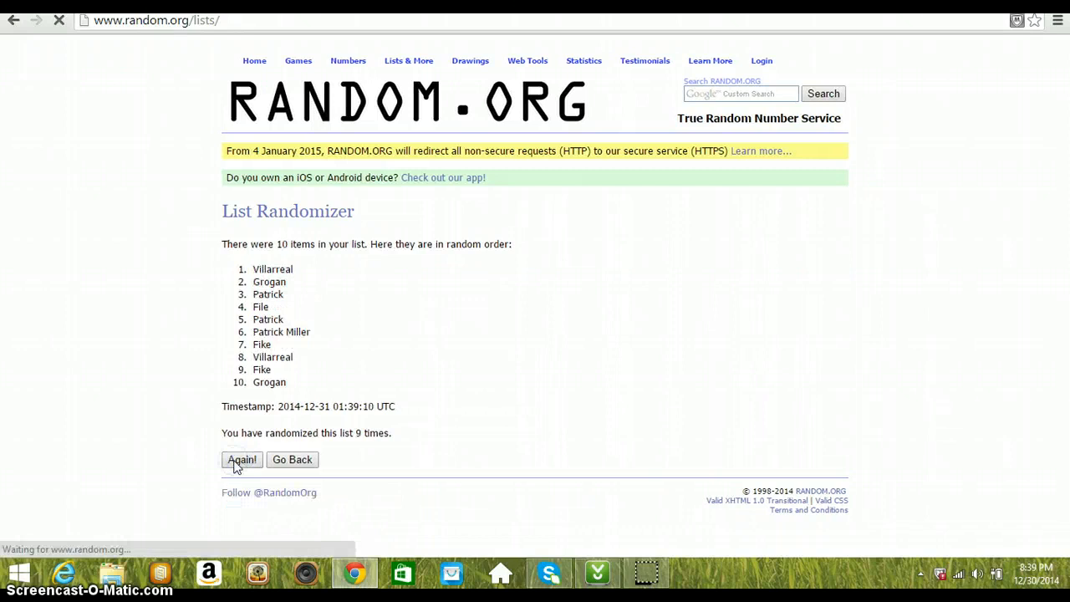
left_click(242, 460)
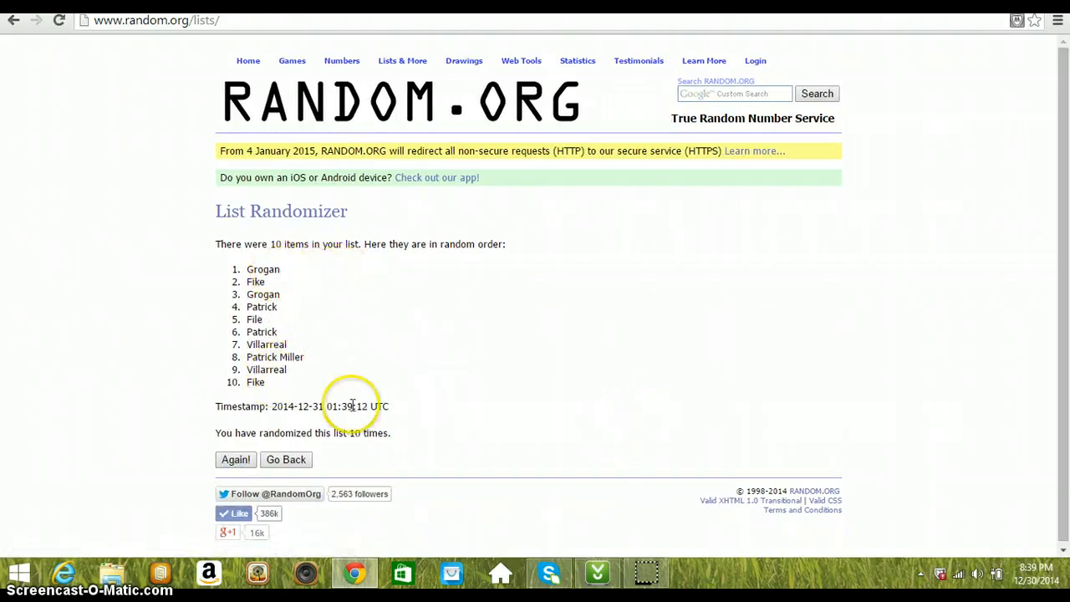
double_click(369, 432)
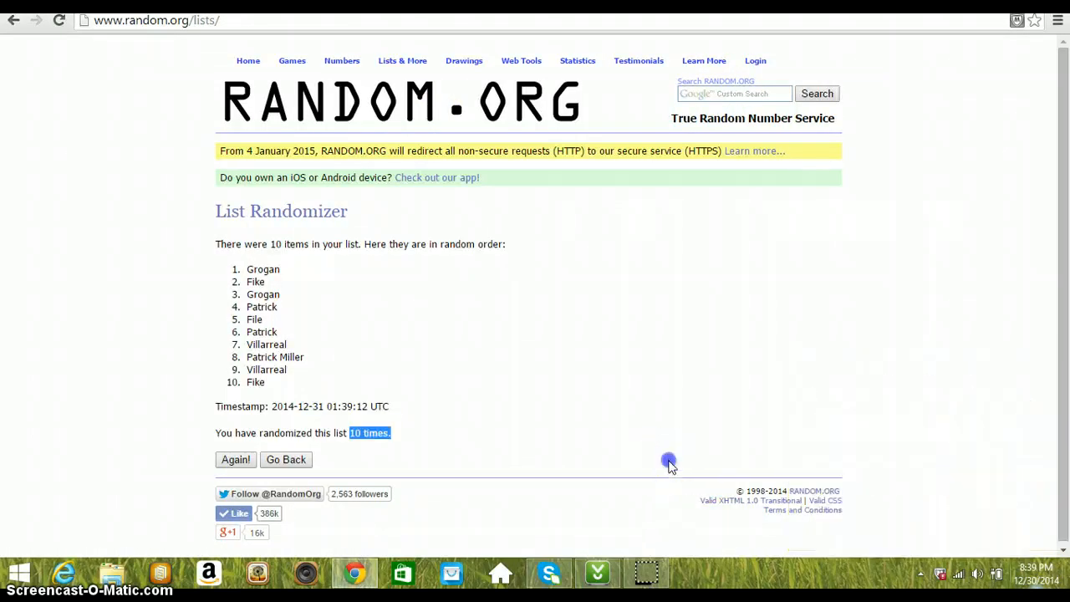
mouse_move(236, 460)
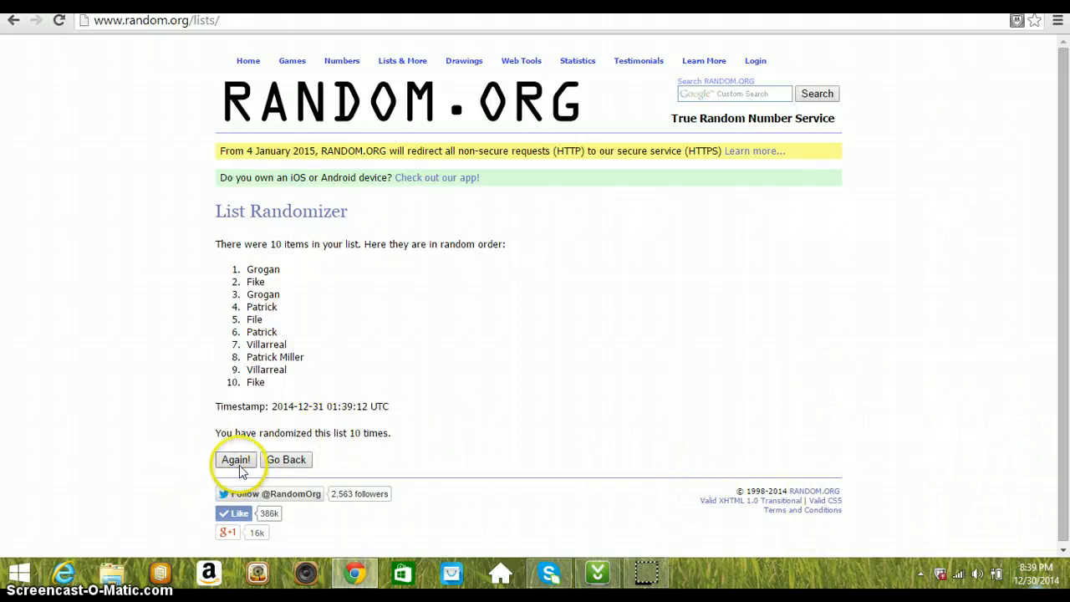
Keep the Grogan-first order and switch back to the Facebook raffle thread.
left_click(236, 459)
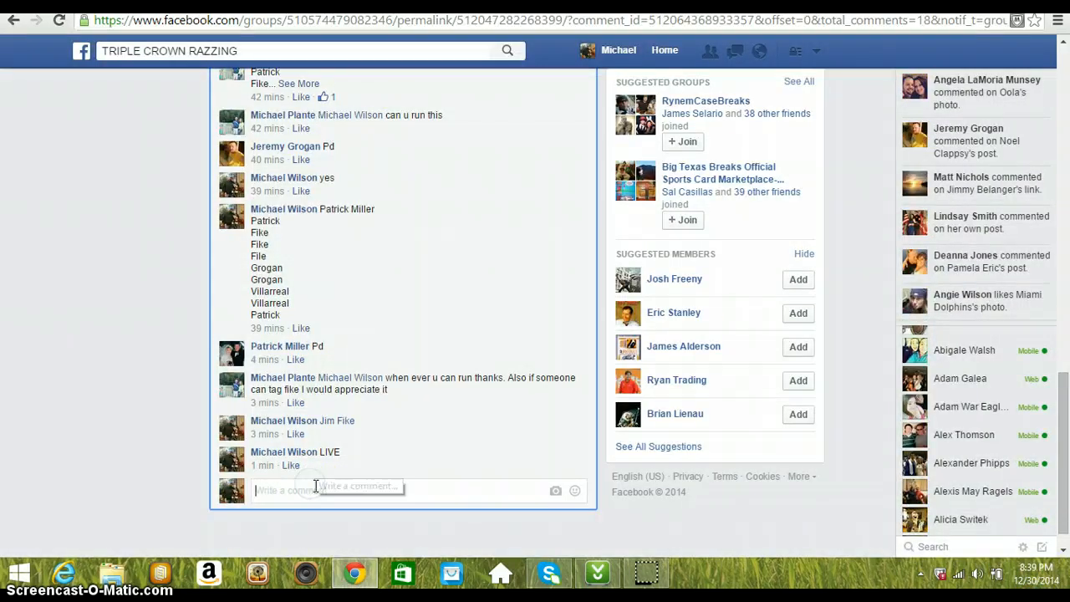
Post a 'DONE' comment on the raffle thread and scroll through the comments.
type("DONE")
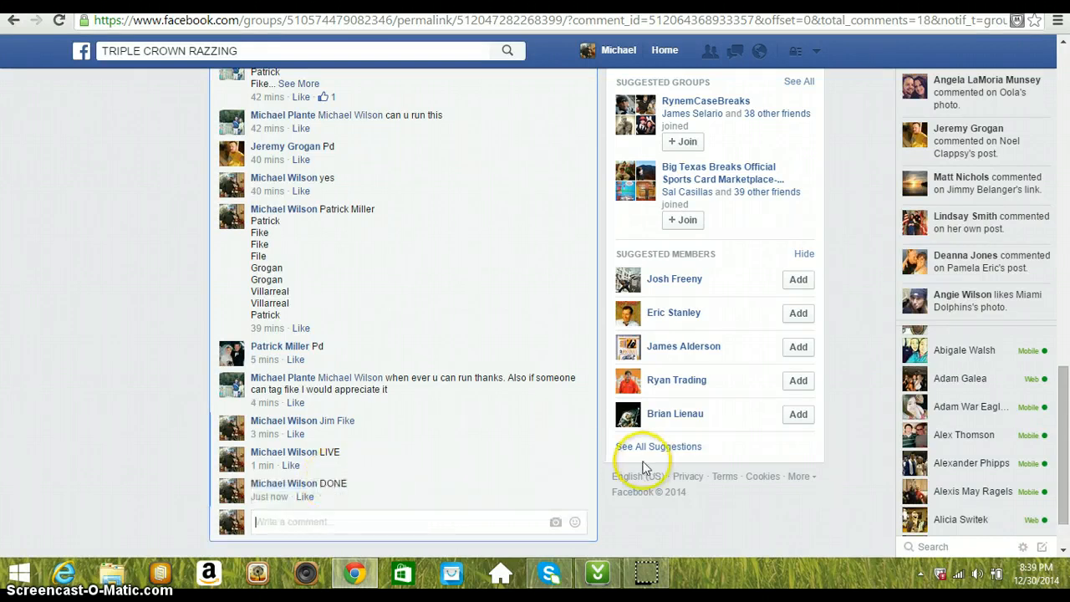
left_click(976, 573)
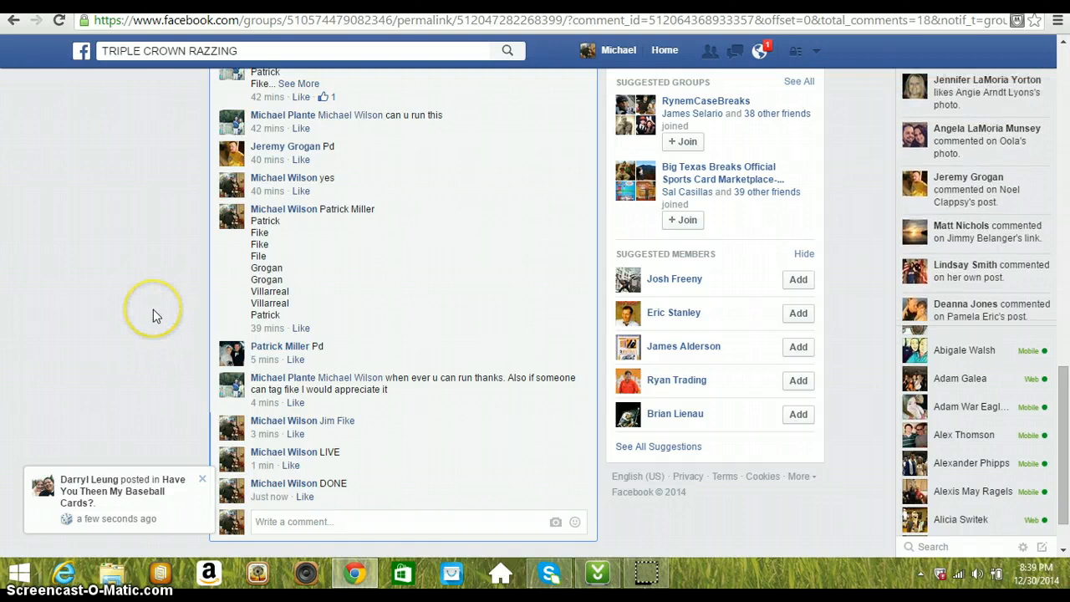
scroll("down", 3)
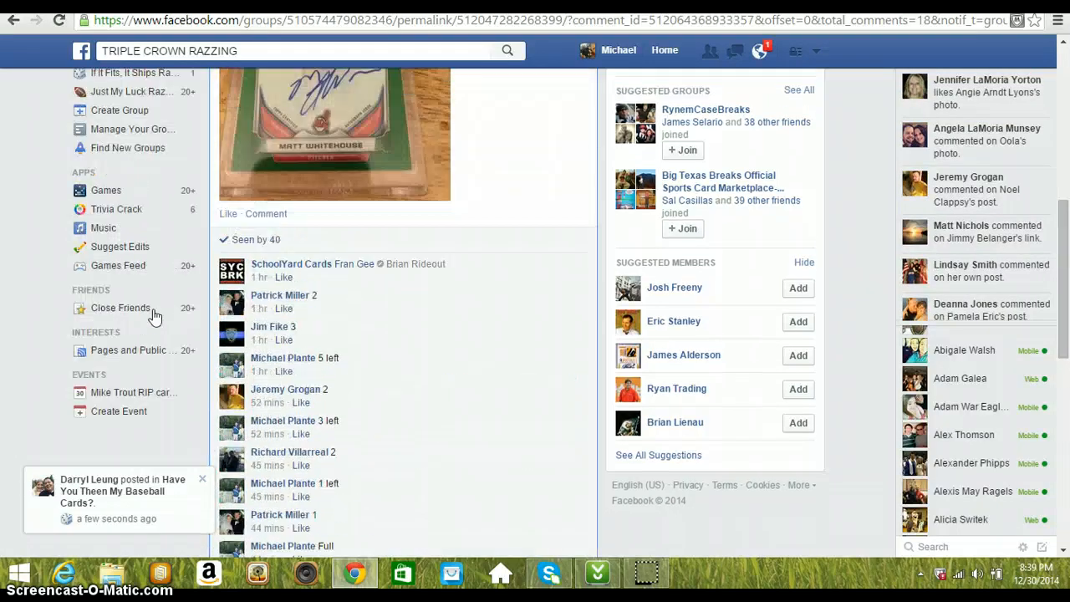